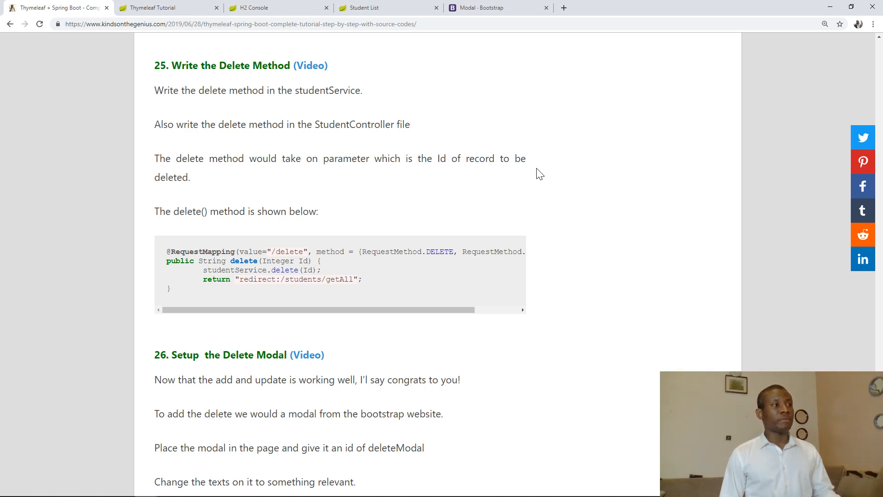
# Step: Review the tutorial's delete-method step and the Student List page, then return to Spring Tool Suite
pyautogui.click(364, 7)
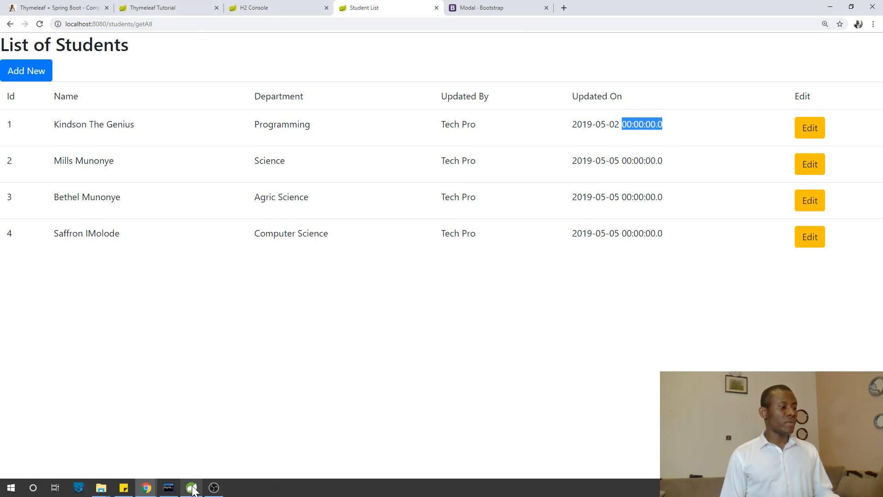
pyautogui.click(193, 488)
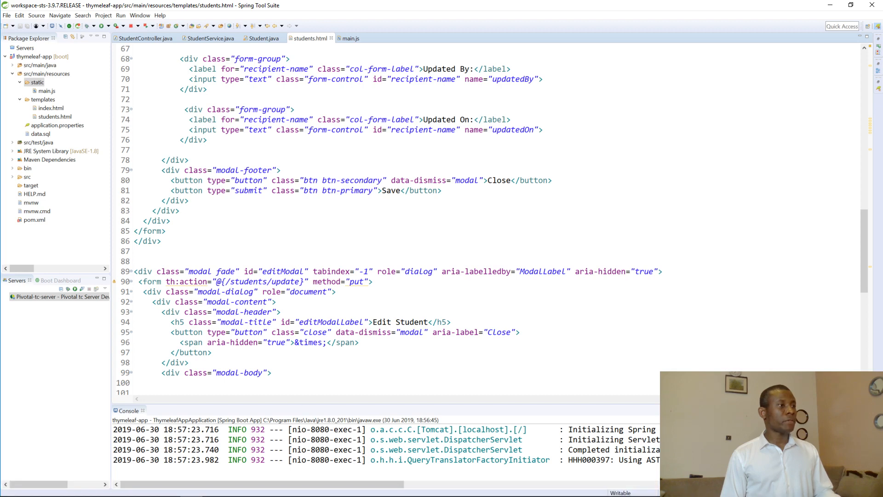
# Step: Switch the editor to main.js, which holds the edit-modal jQuery code
pyautogui.click(349, 37)
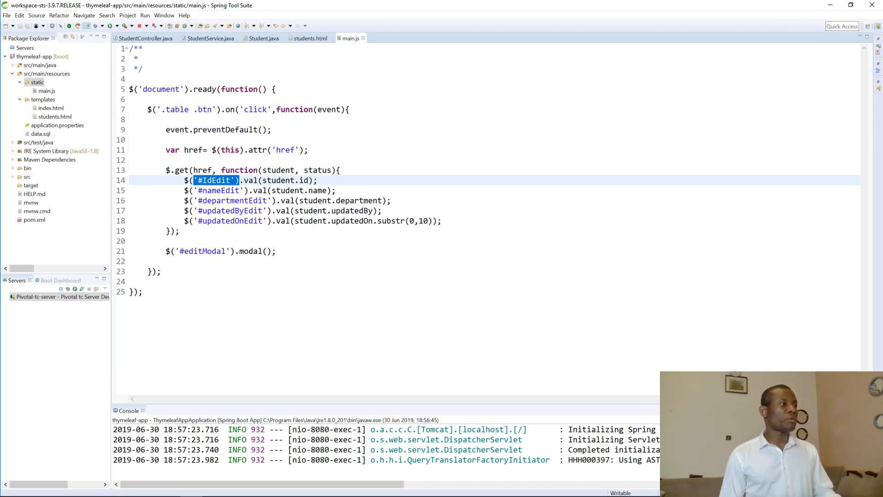
pyautogui.moveTo(210, 37)
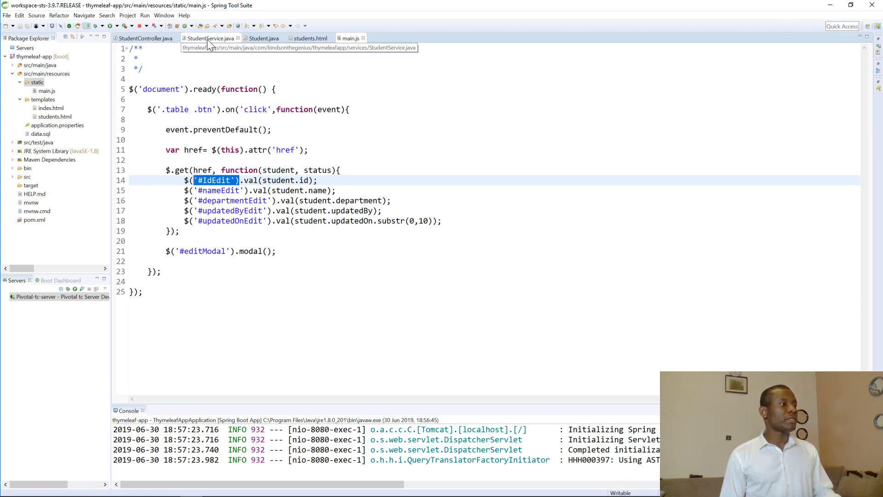
# Step: In StudentService.java, start a public void delete method declaration with an opening brace
pyautogui.click(211, 38)
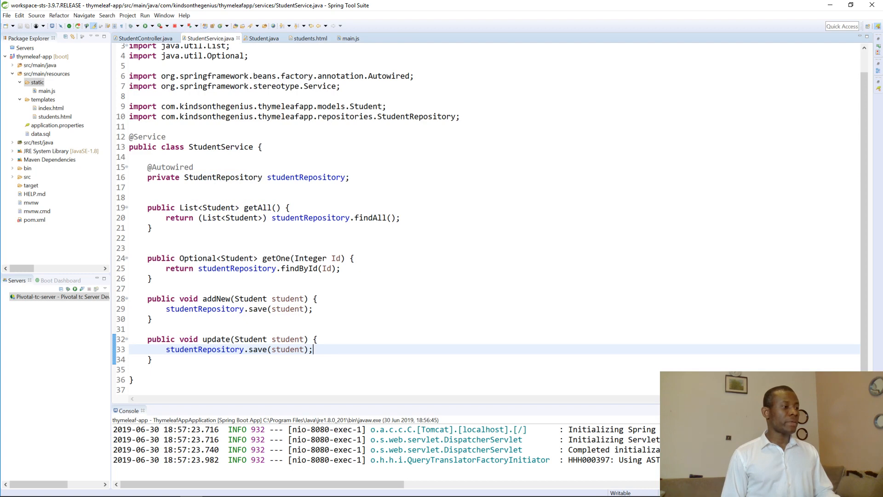
pyautogui.write('p')
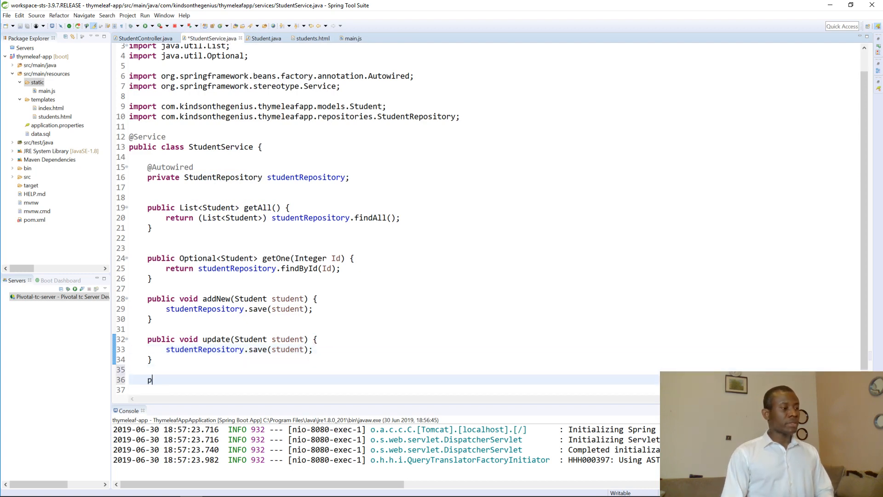
pyautogui.write('ubl')
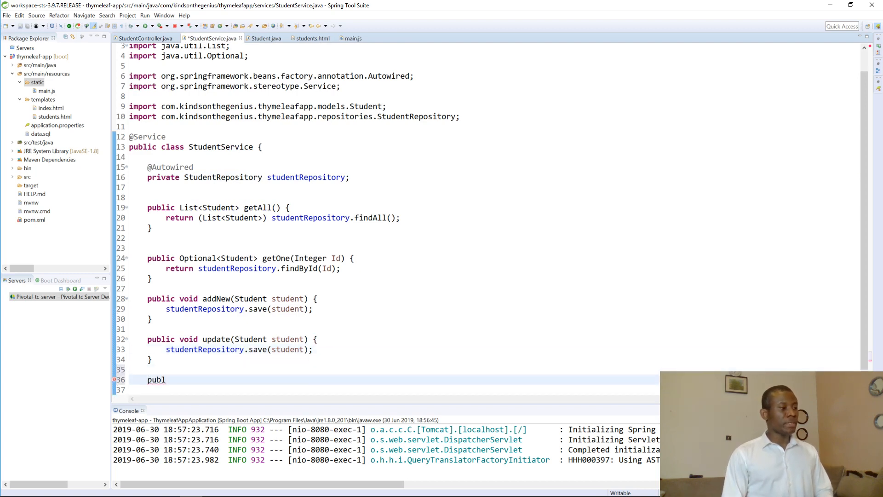
pyautogui.write('ic void')
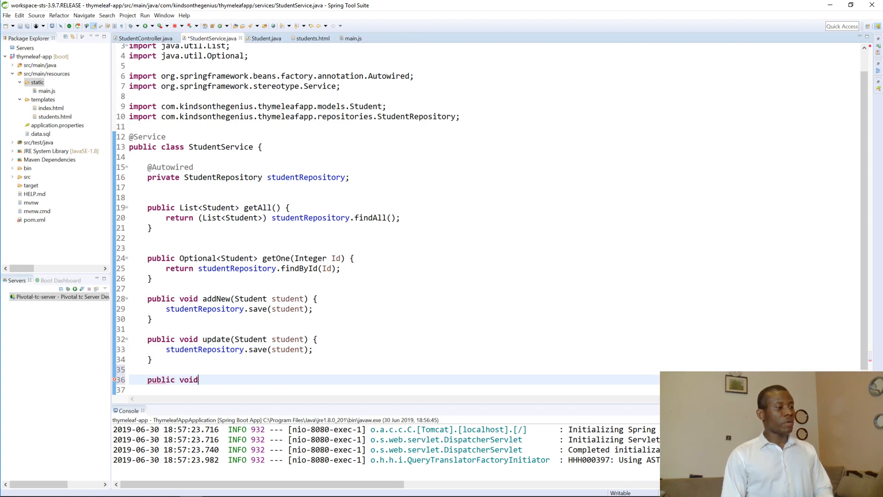
pyautogui.write('delete')
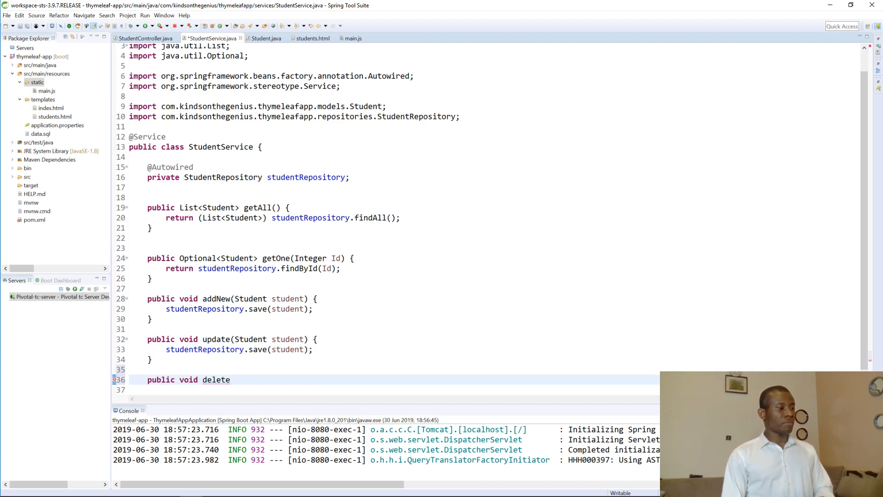
pyautogui.write('(Student st)')
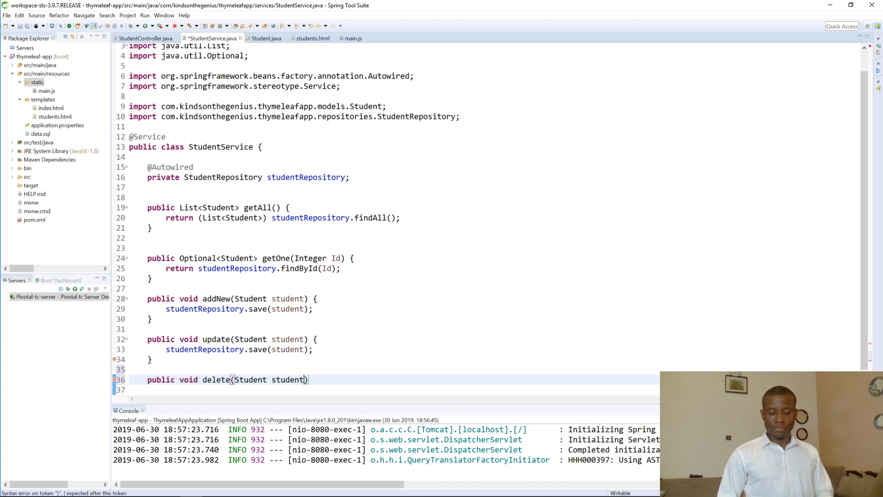
pyautogui.write('{')
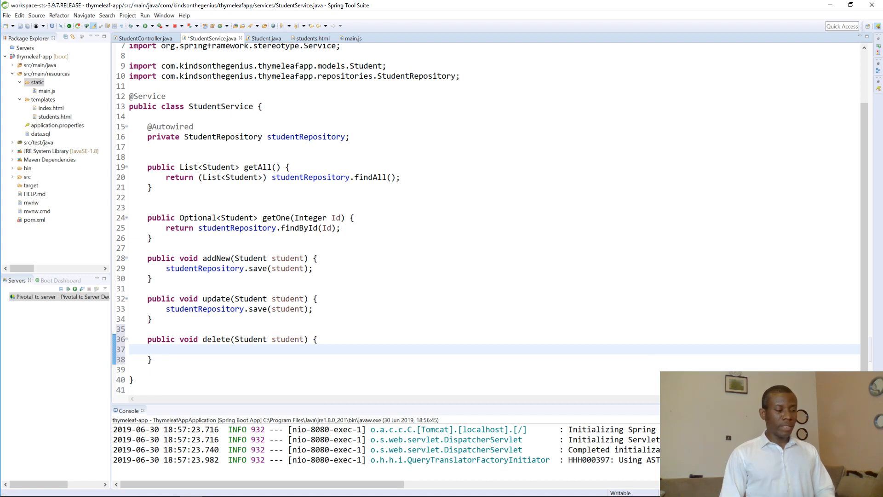
# Step: Write studentRepository.delete inside the method, accepting the repository's delete suggestion
pyautogui.write('s')
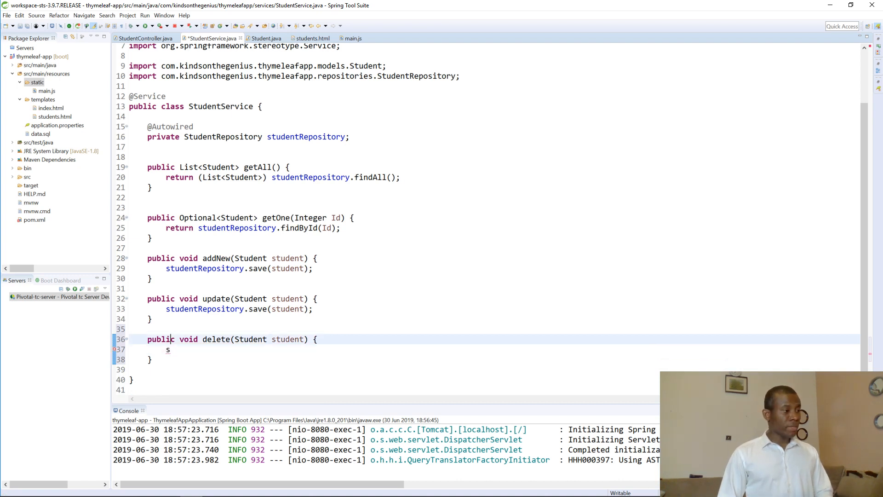
pyautogui.moveTo(178, 339)
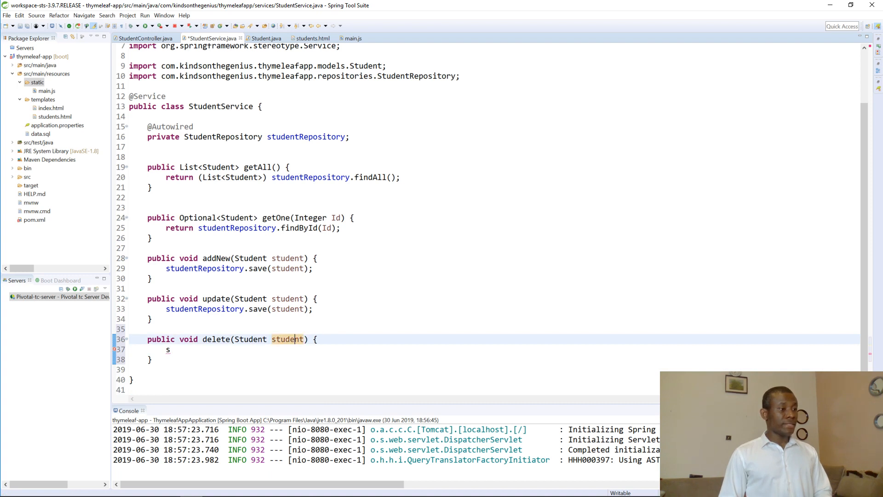
pyautogui.write('stu')
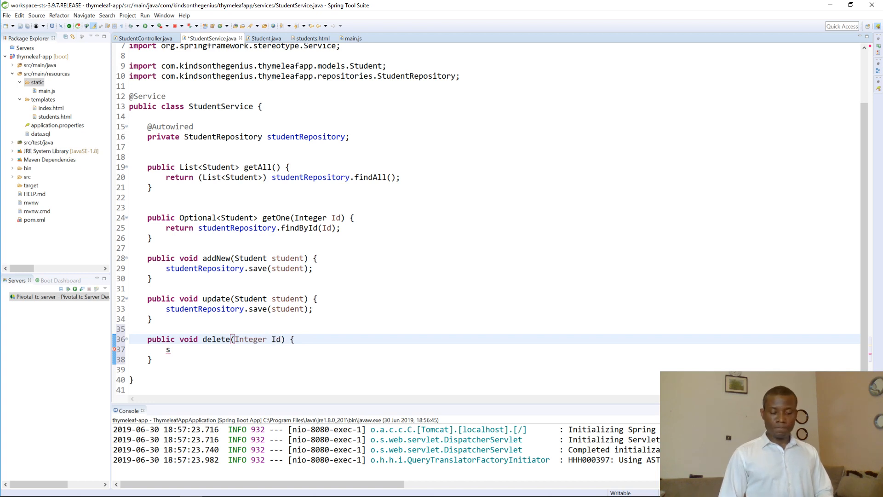
pyautogui.write('tud')
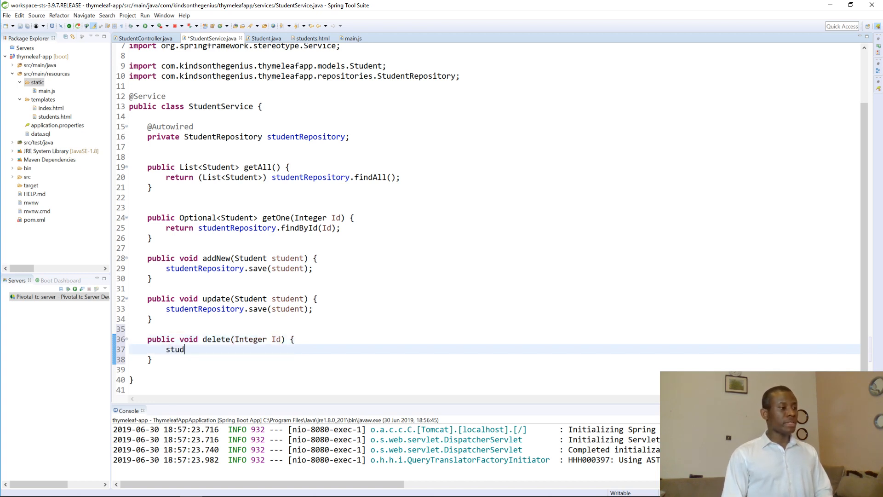
pyautogui.write('entRepos')
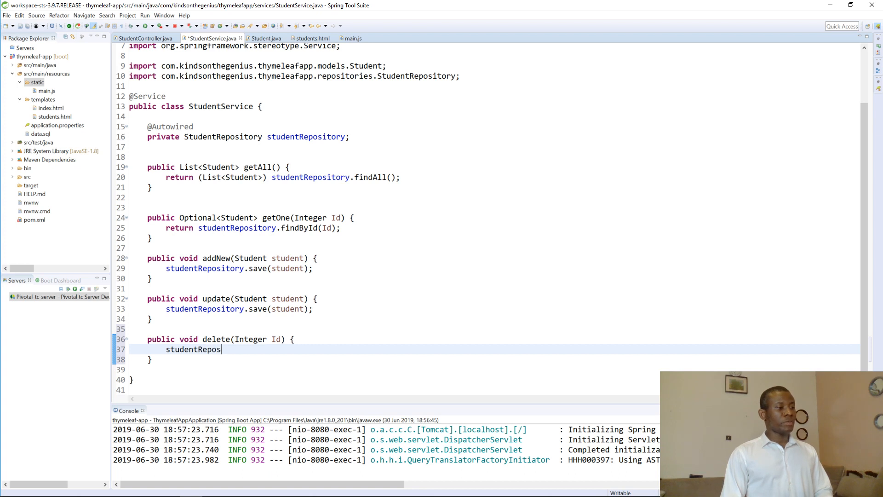
pyautogui.write('itory')
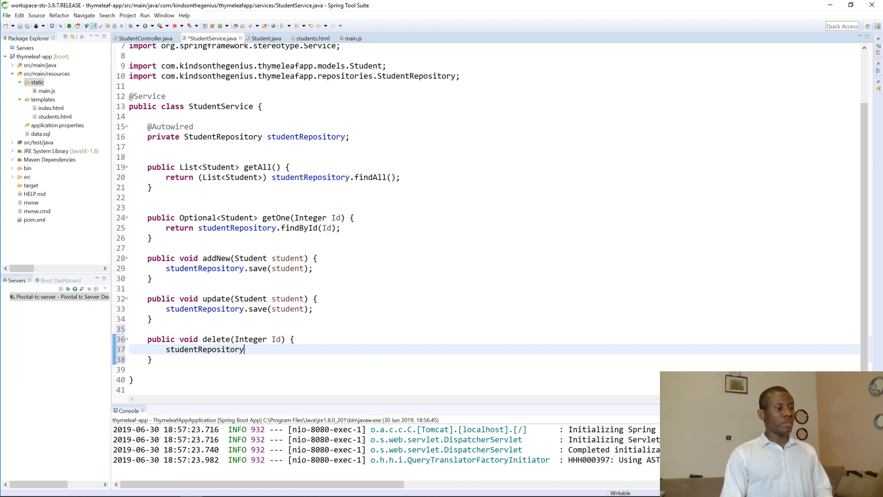
pyautogui.write('.delet')
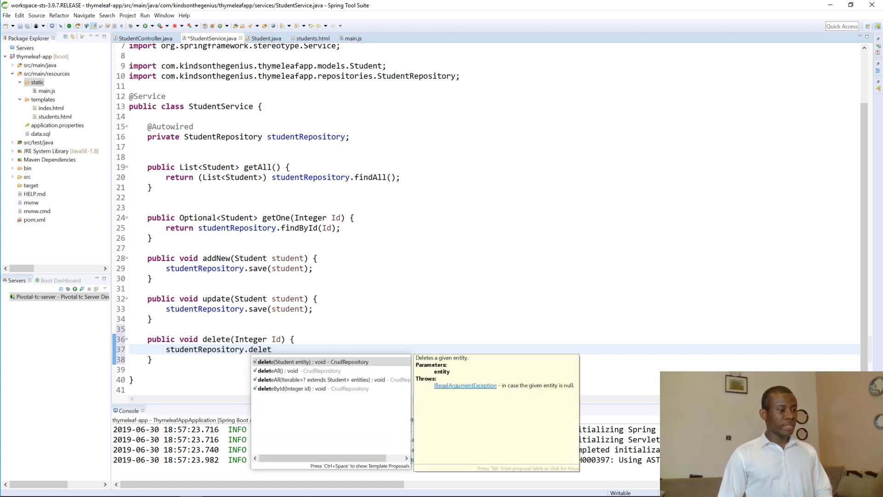
pyautogui.click(306, 389)
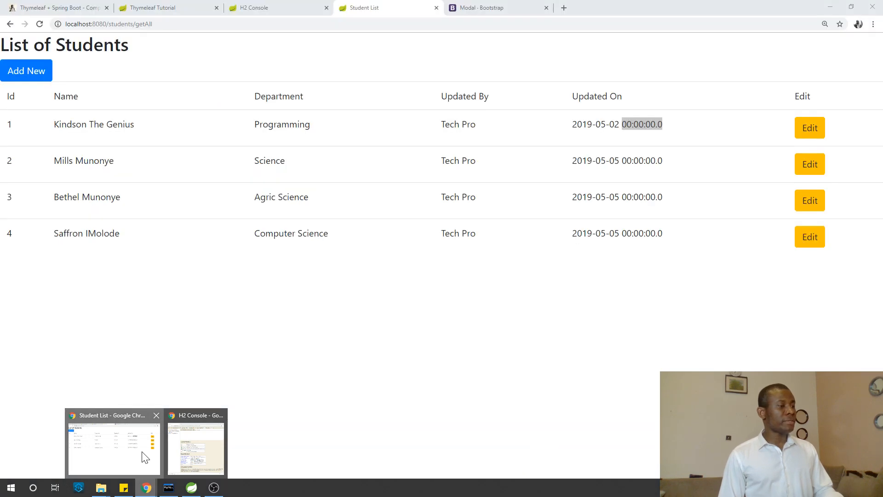
# Step: Check tutorial step 25 'Write the Delete Method', then return to the StudentService code
pyautogui.click(56, 7)
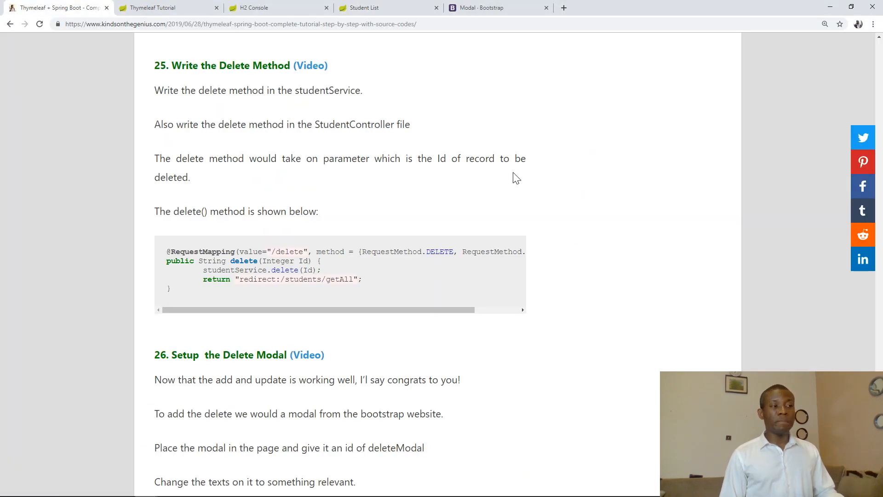
pyautogui.moveTo(335, 193)
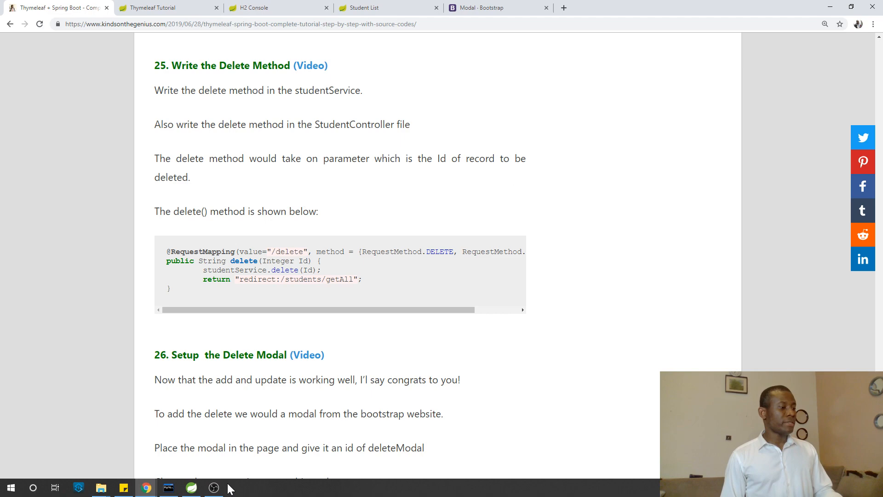
pyautogui.click(168, 488)
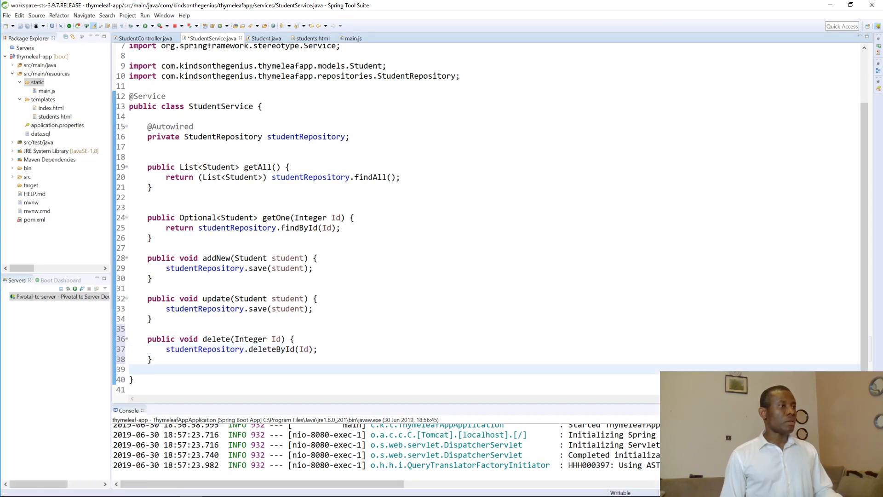
# Step: Duplicate StudentController's update handler, changing its path to "/delete" and PUT to DELETE
pyautogui.click(143, 37)
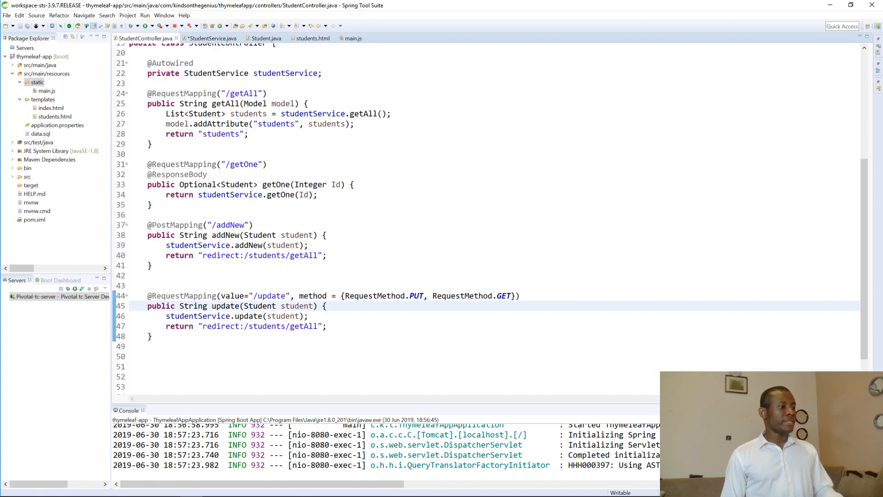
pyautogui.moveTo(147, 295); pyautogui.dragTo(153, 337)
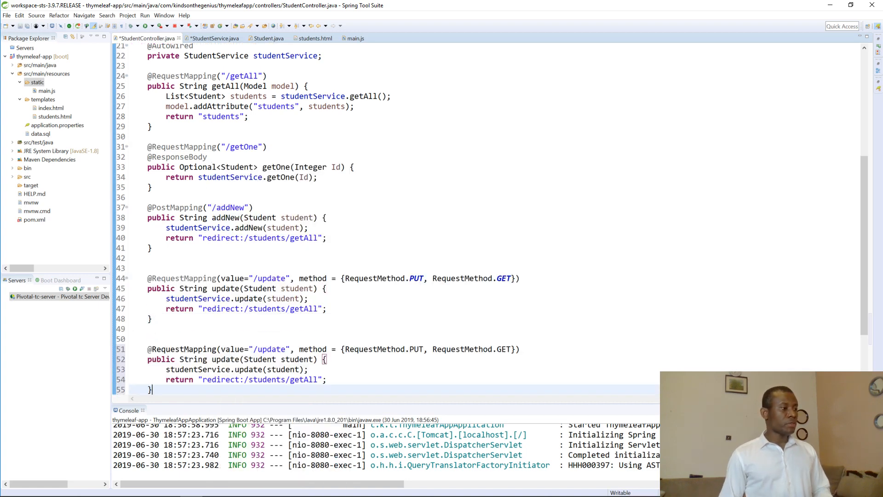
pyautogui.scroll(-3)
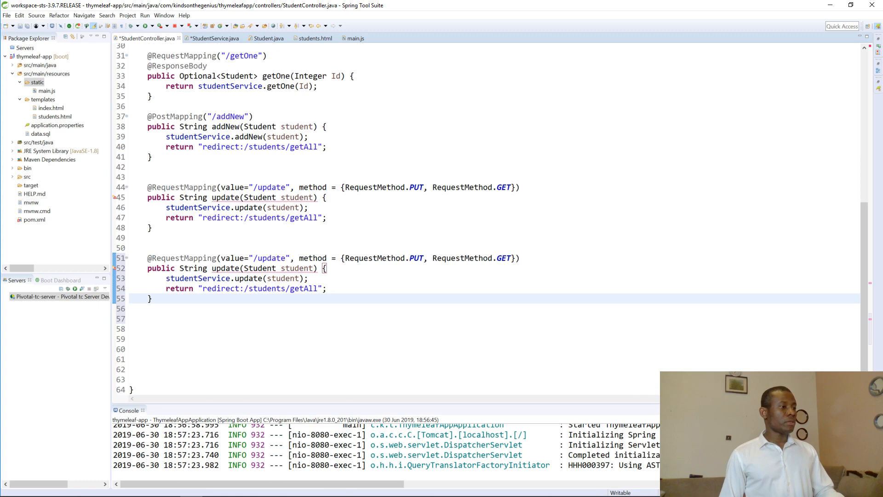
pyautogui.doubleClick(270, 259)
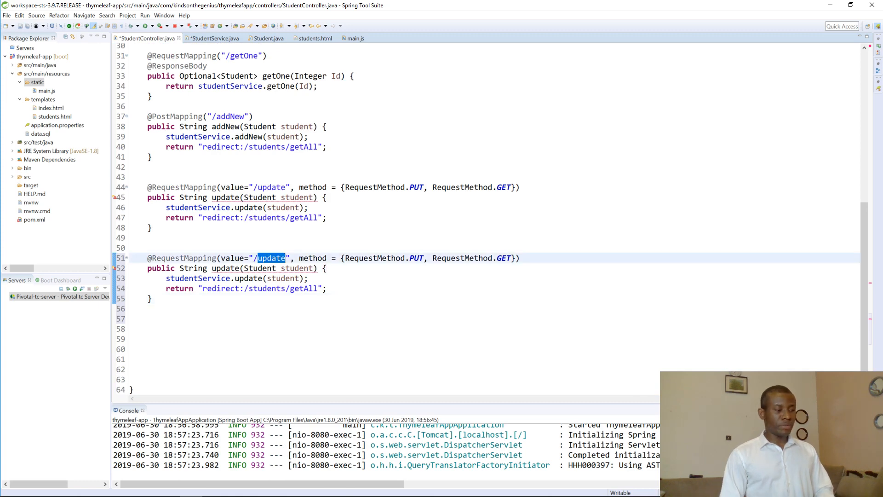
pyautogui.write('delete')
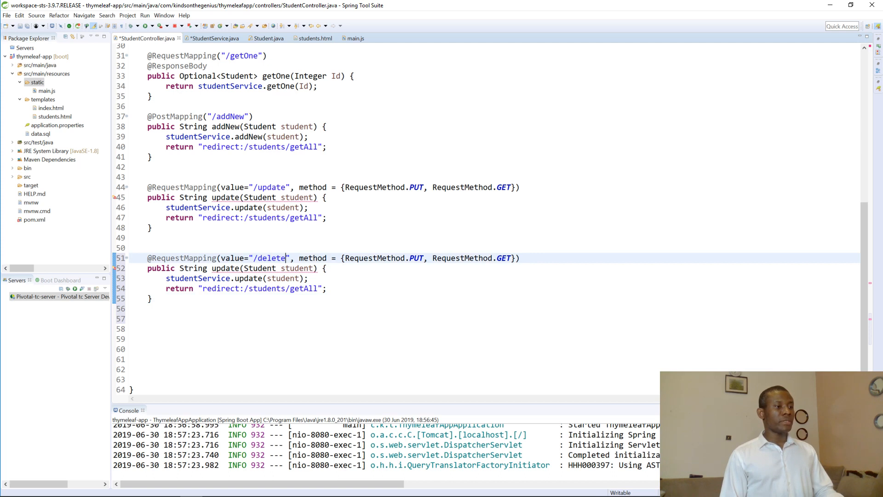
pyautogui.doubleClick(416, 258)
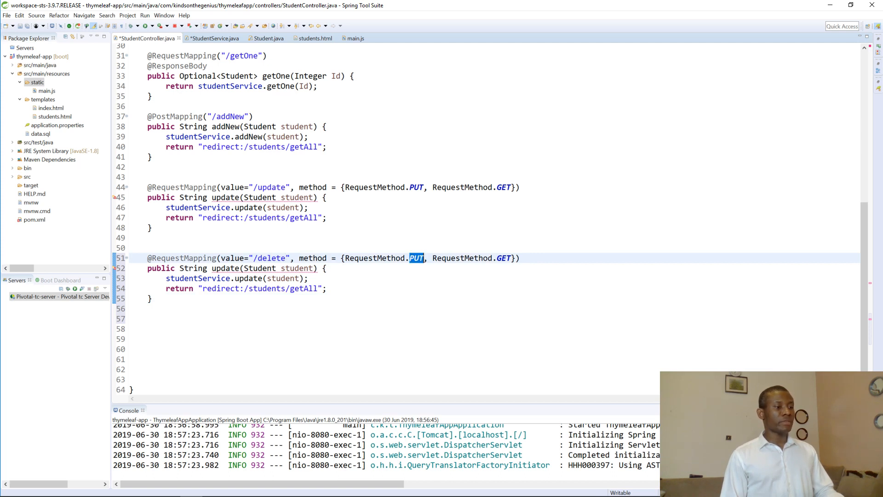
pyautogui.write('DEELT')
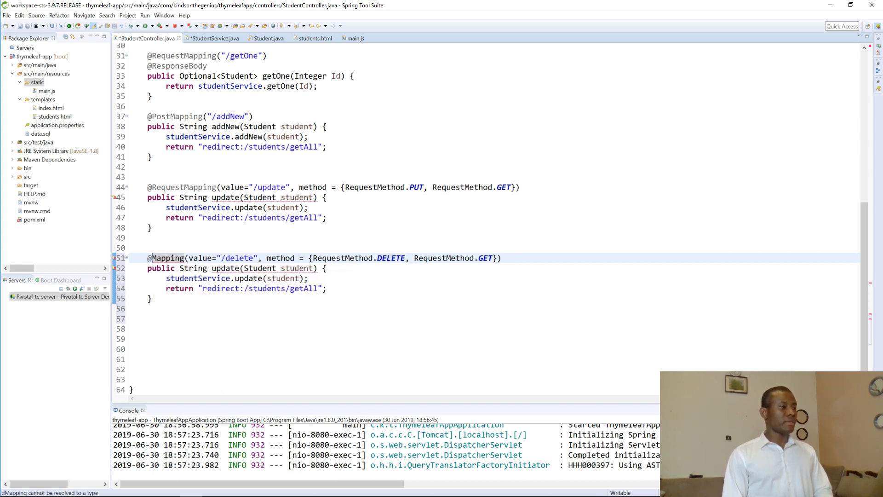
pyautogui.write('De')
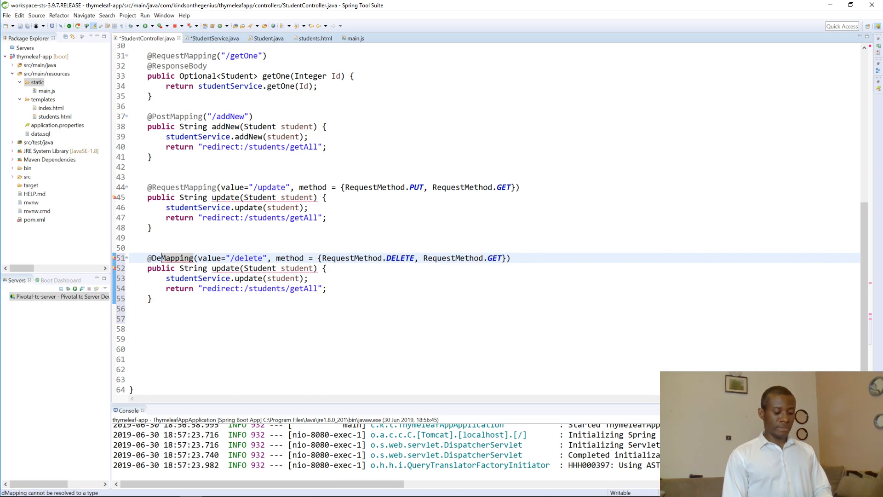
pyautogui.write('lete')
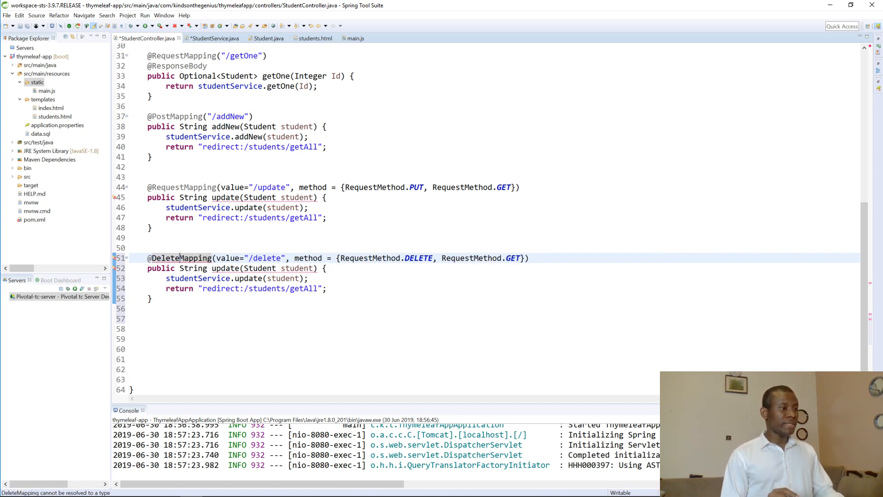
pyautogui.moveTo(294, 258); pyautogui.dragTo(524, 259)
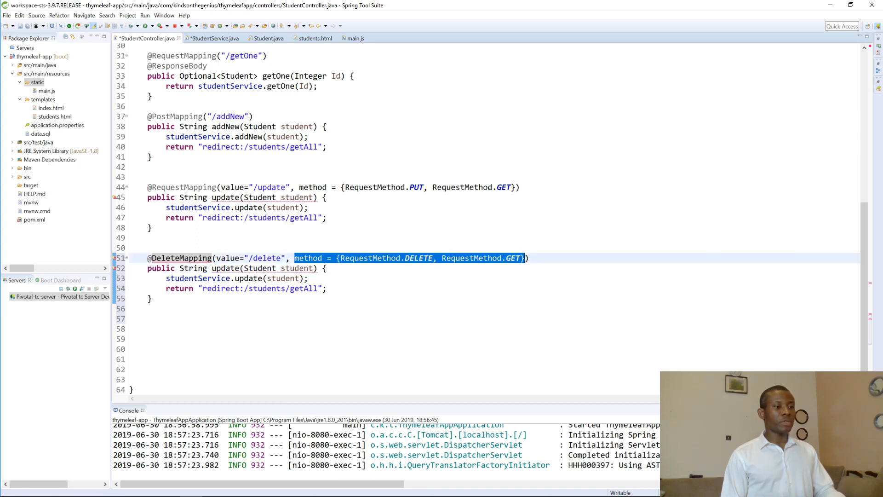
pyautogui.press('Delete')
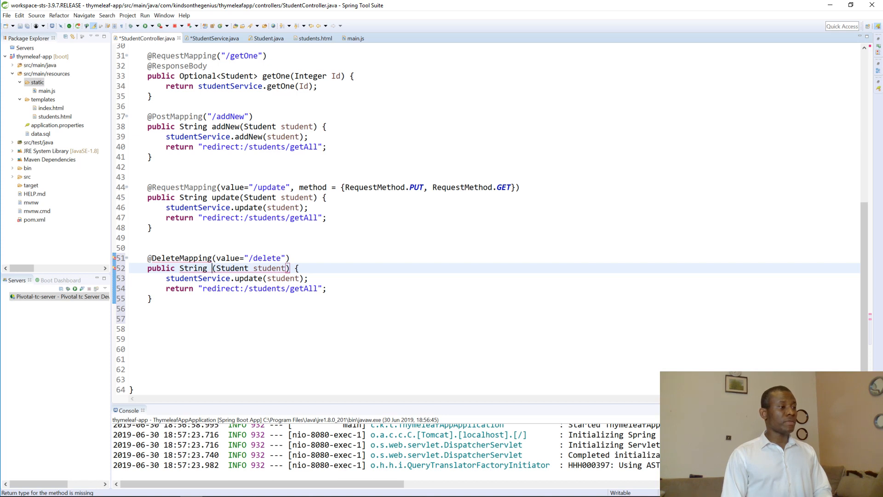
# Step: Rename the handler delete(Integer Id) calling studentService.delete(Id), then return to the Chrome tutorial
pyautogui.write('delte')
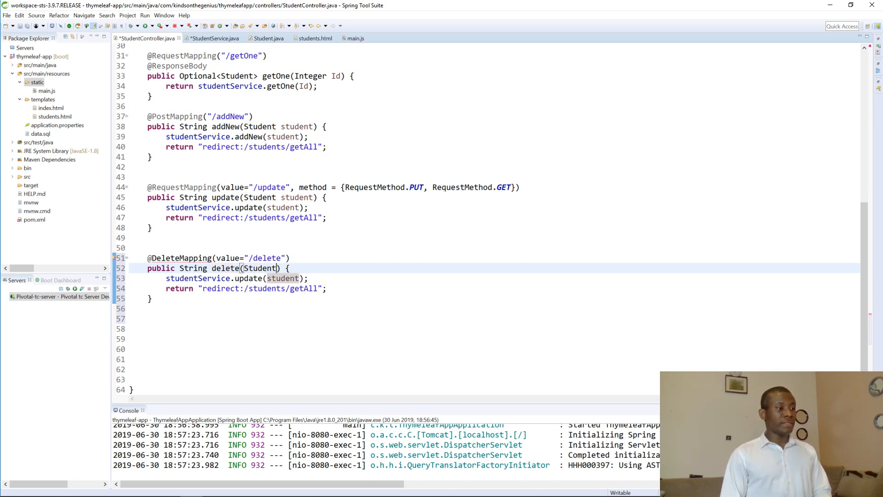
pyautogui.write('Integer')
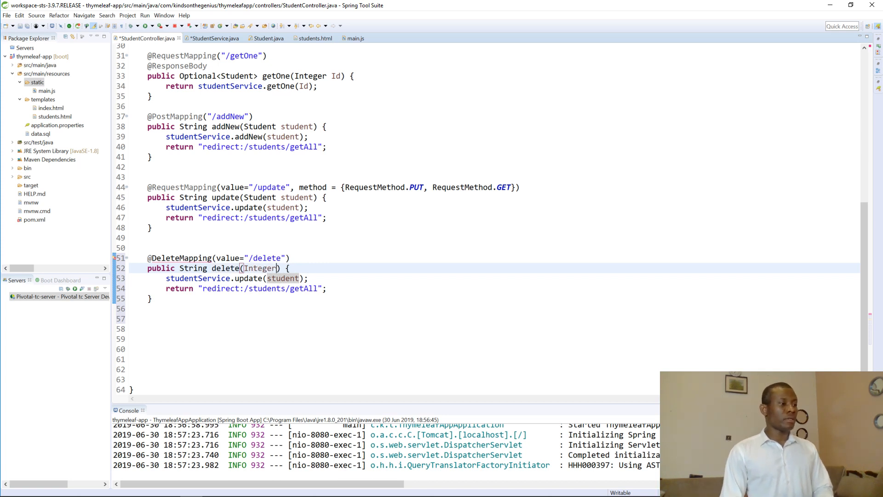
pyautogui.write('Id')
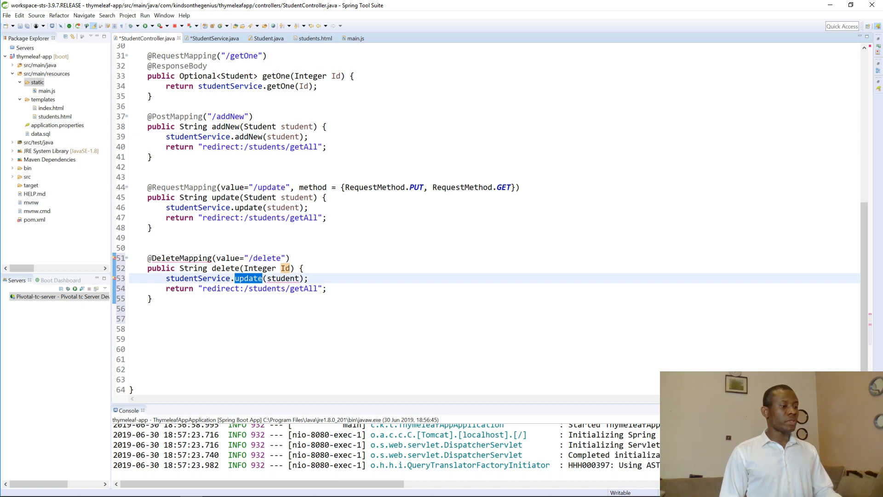
pyautogui.write('delt')
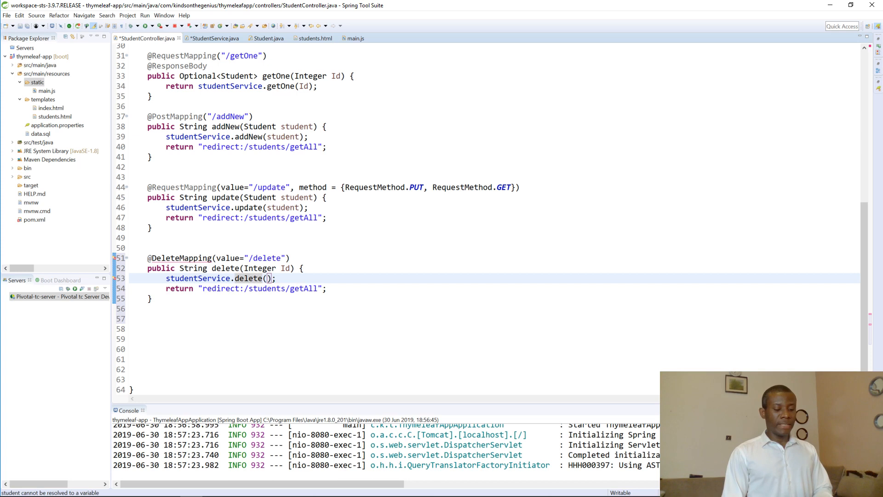
pyautogui.write('Id')
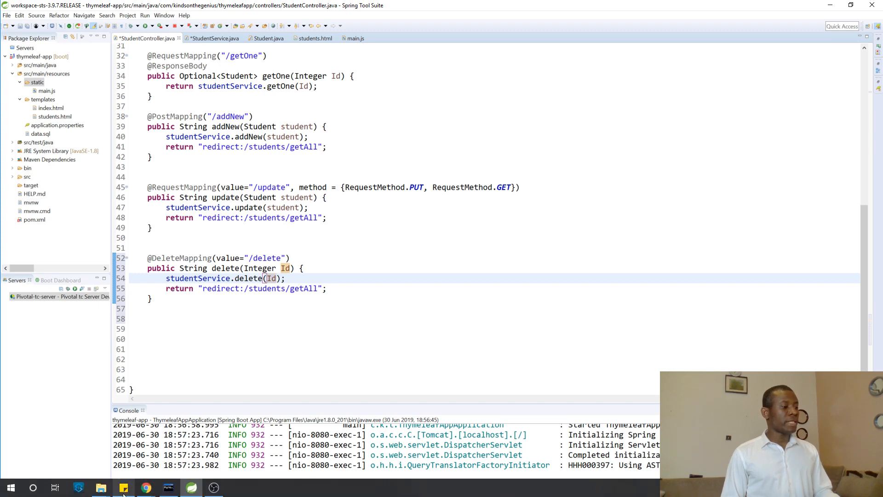
pyautogui.click(146, 487)
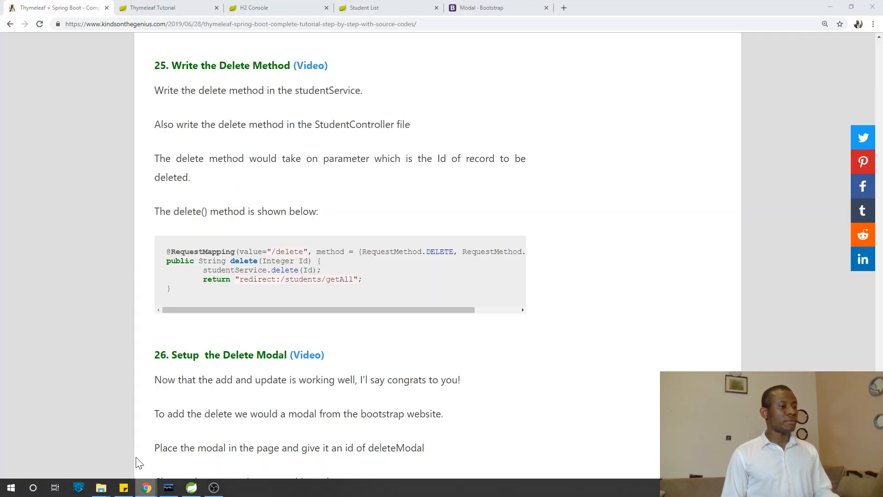